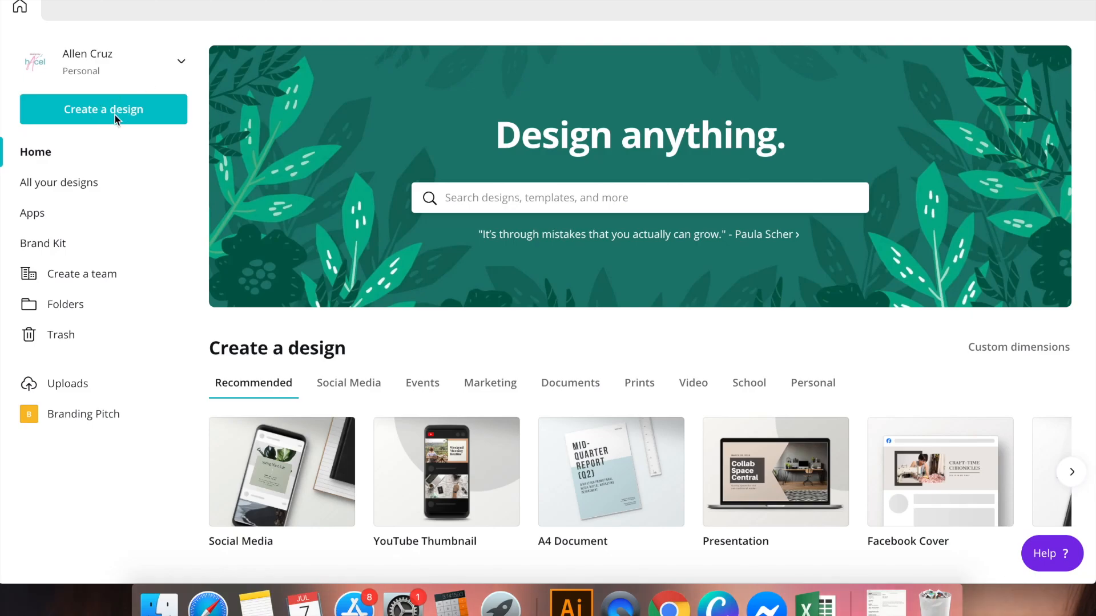
- Create a new social media design and give its page a teal background
{"action": "left_click", "coordinate": [103, 109]}
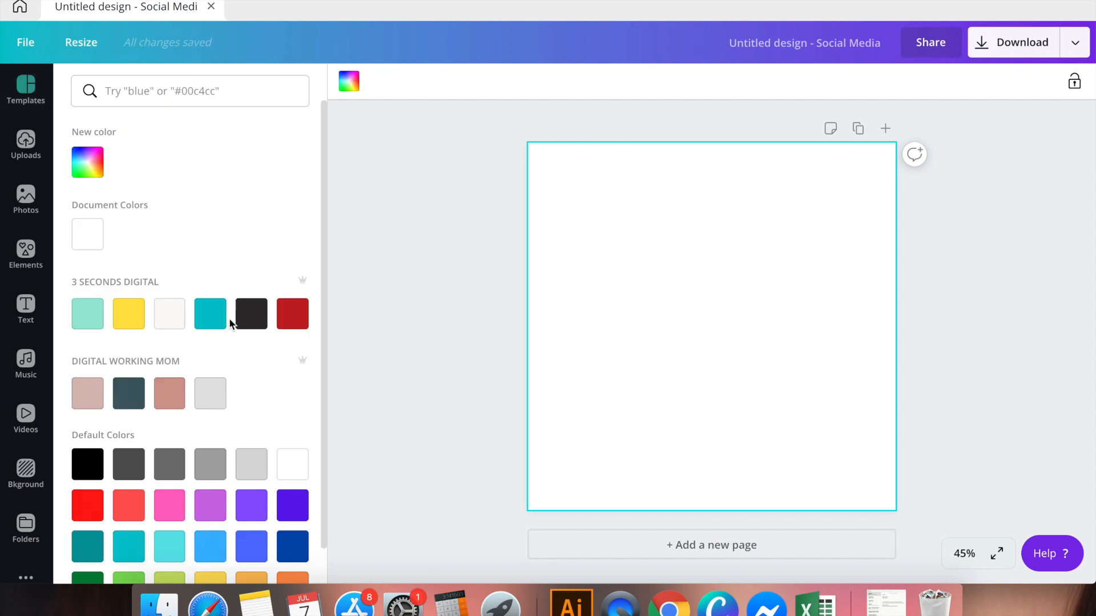
{"action": "left_click", "coordinate": [87, 313]}
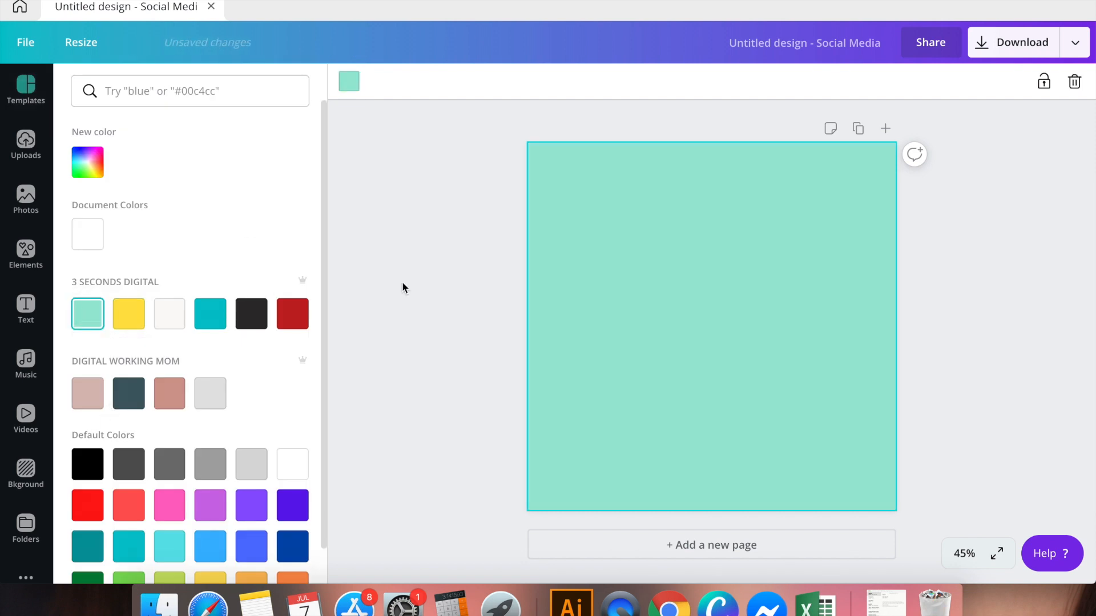
{"action": "left_click", "coordinate": [210, 314]}
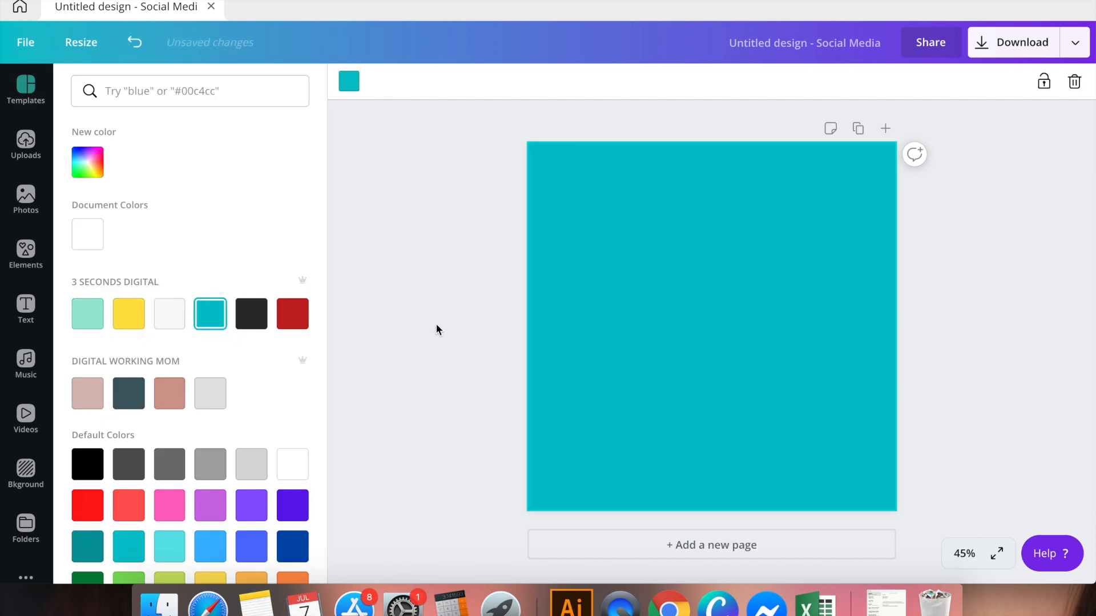
{"action": "left_click", "coordinate": [26, 89]}
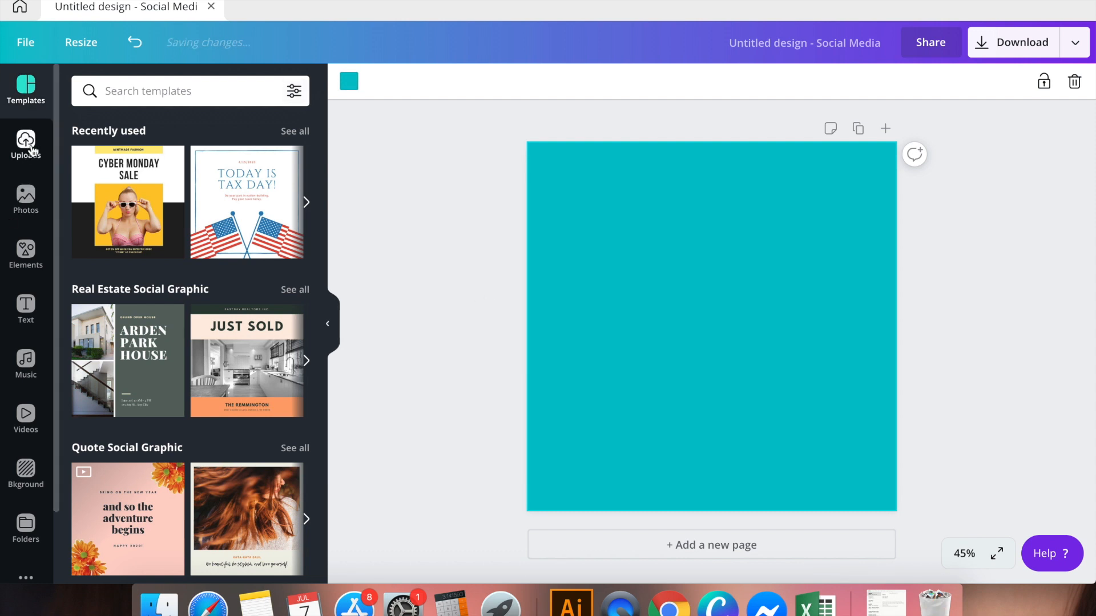
- Search stock photos for 'camera' and add the laughing boy-with-camera photo
{"action": "left_click", "coordinate": [25, 200]}
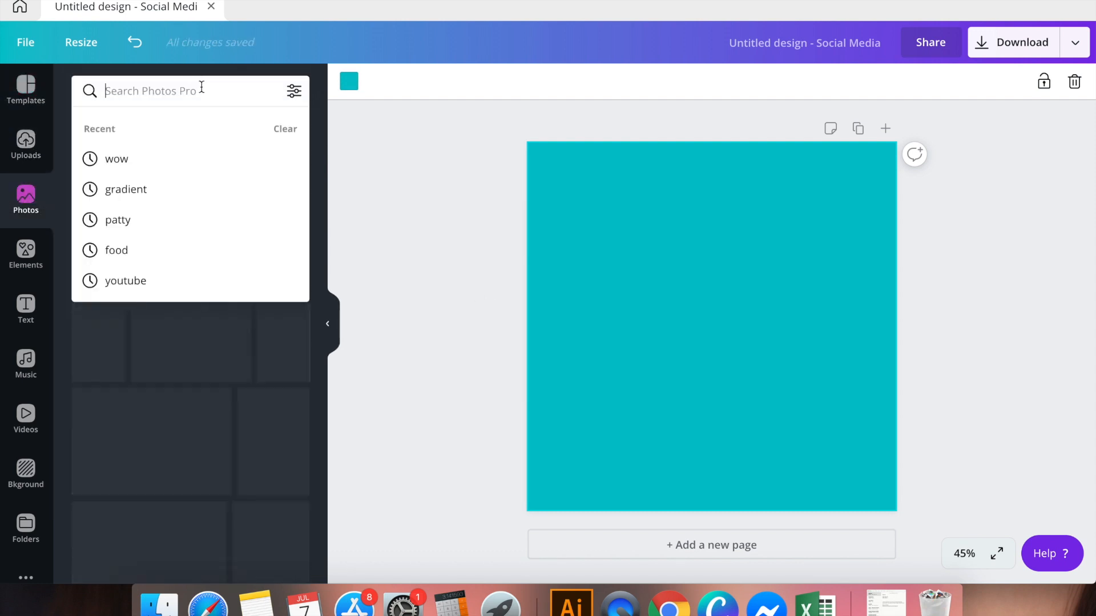
{"action": "type", "text": "c"}
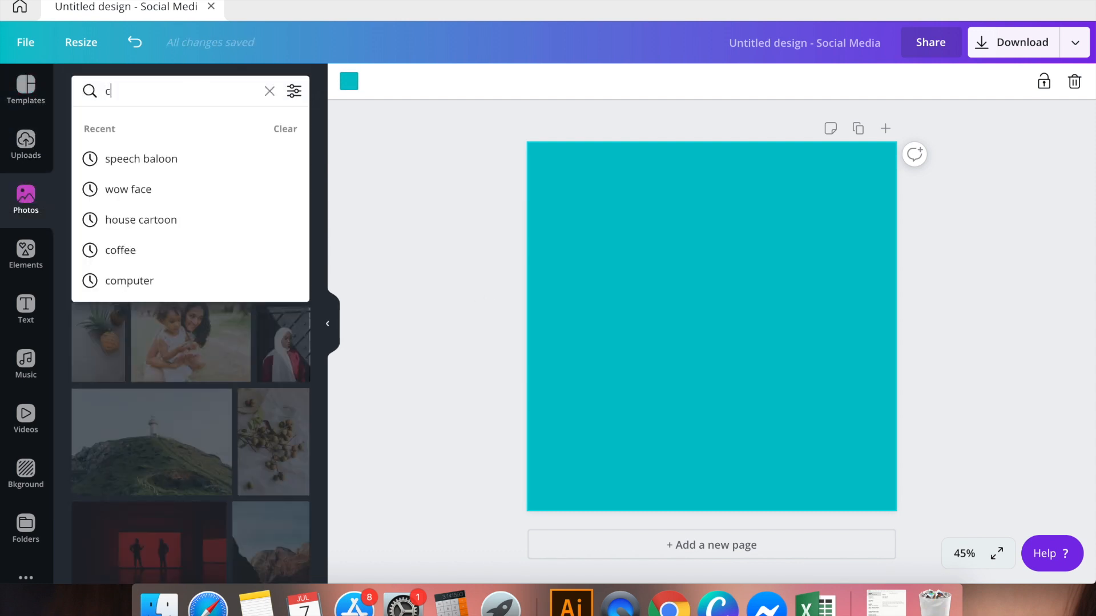
{"action": "type", "text": "amera"}
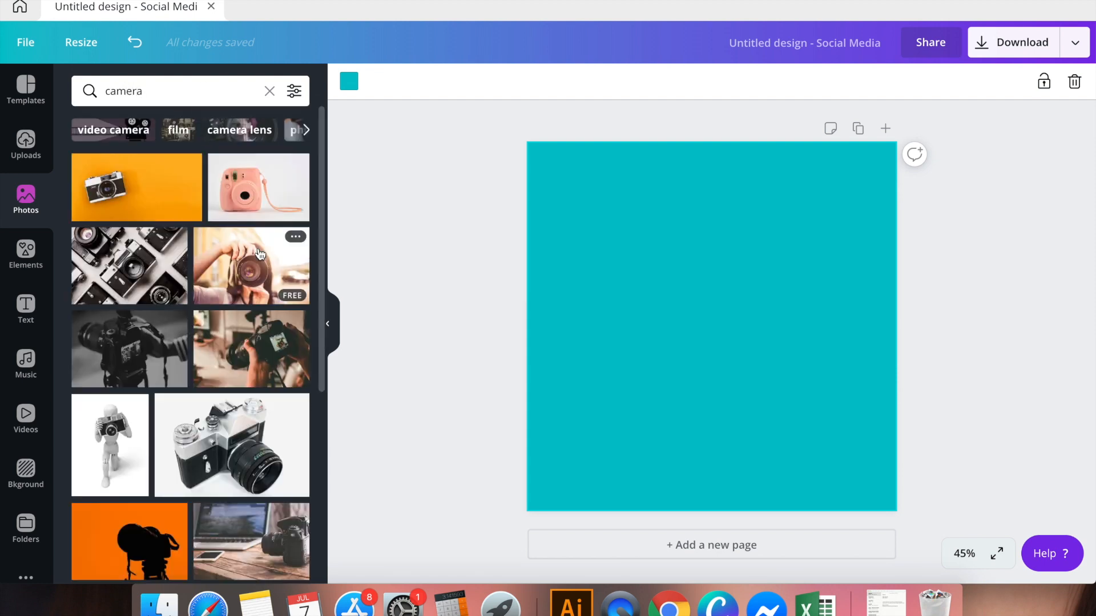
{"action": "scroll", "scroll_direction": "down", "scroll_amount": 3}
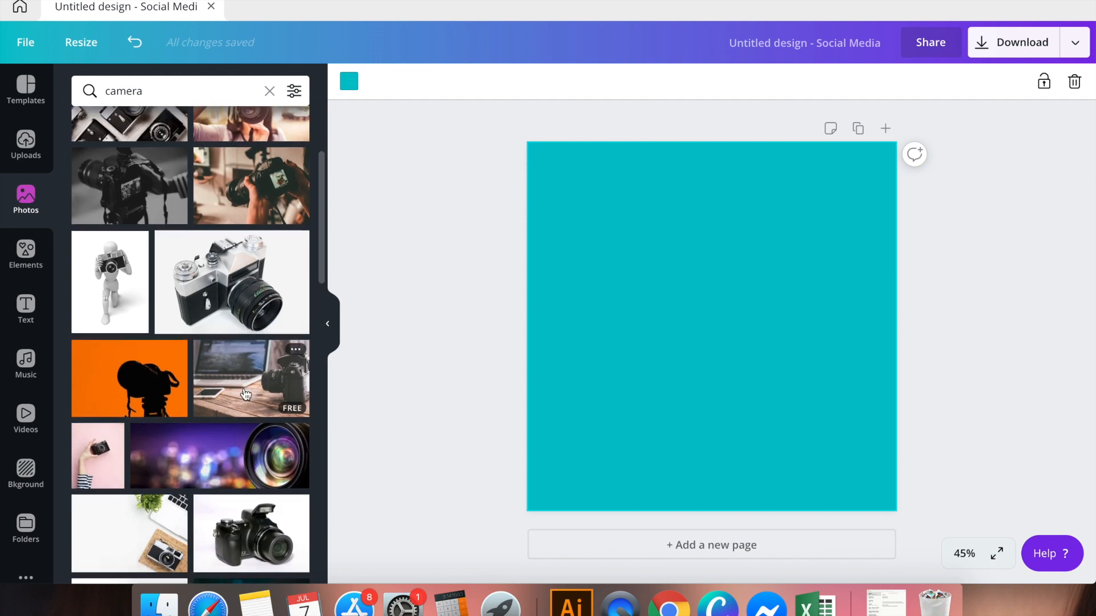
{"action": "scroll", "scroll_direction": "down", "scroll_amount": 3}
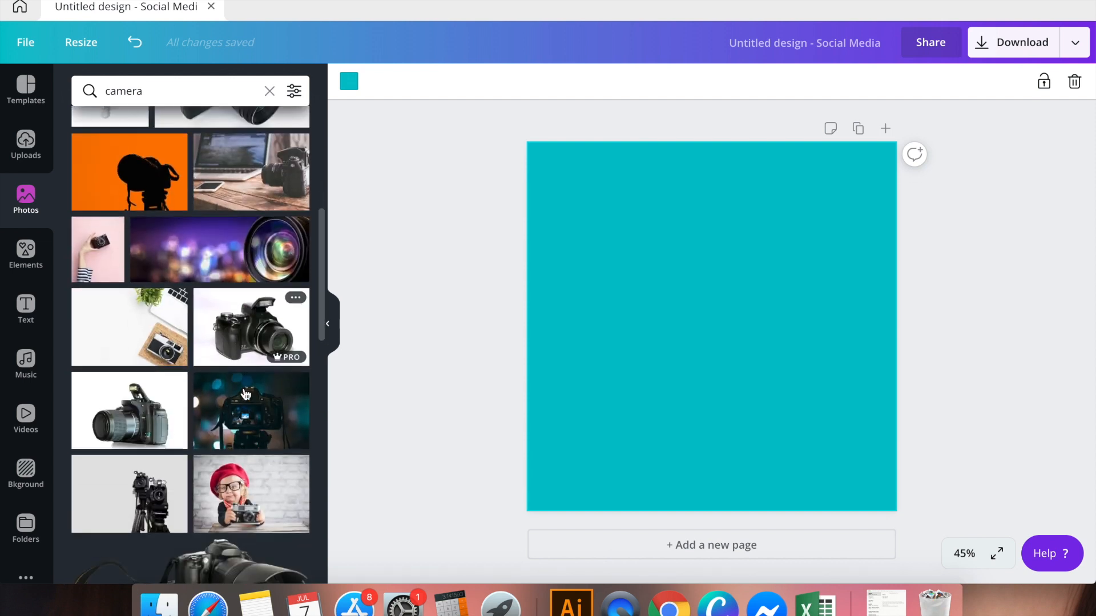
{"action": "scroll", "scroll_direction": "down", "scroll_amount": 3}
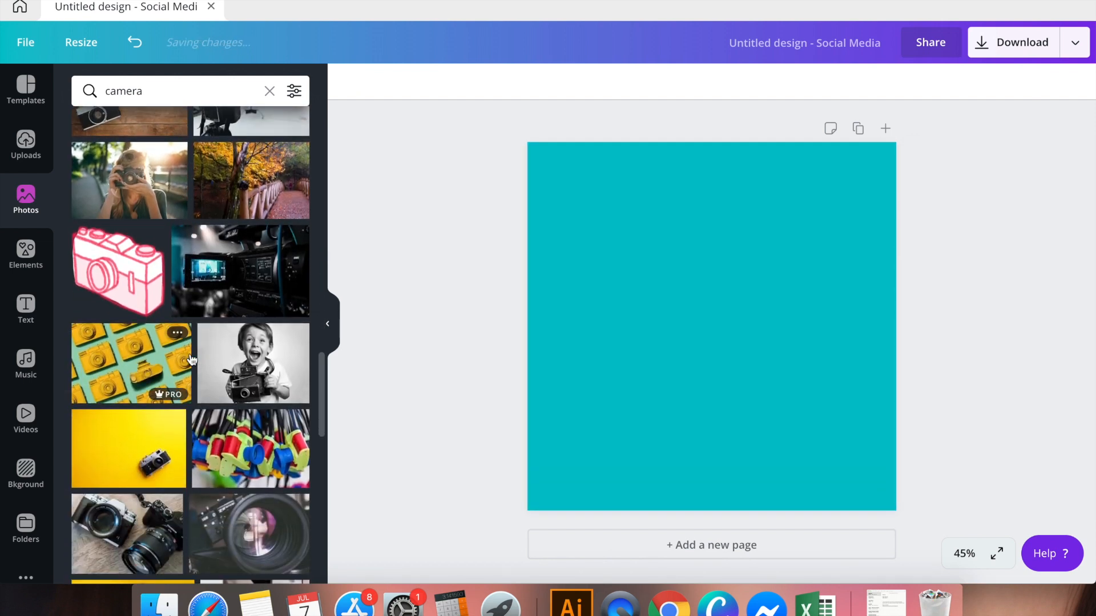
{"action": "left_click", "coordinate": [252, 362]}
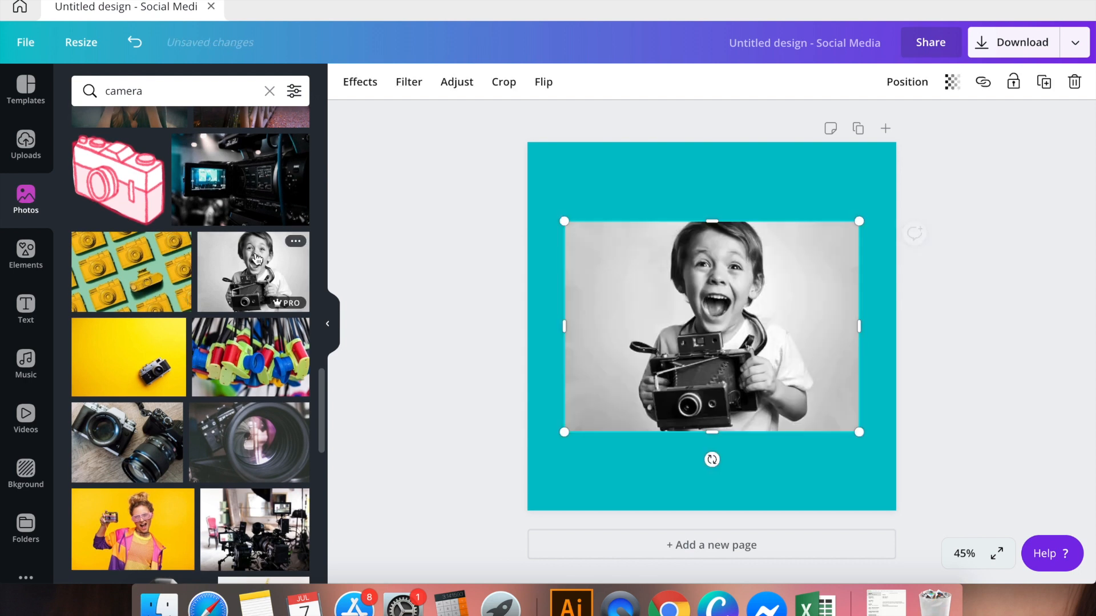
{"action": "mouse_move", "coordinate": [571, 289]}
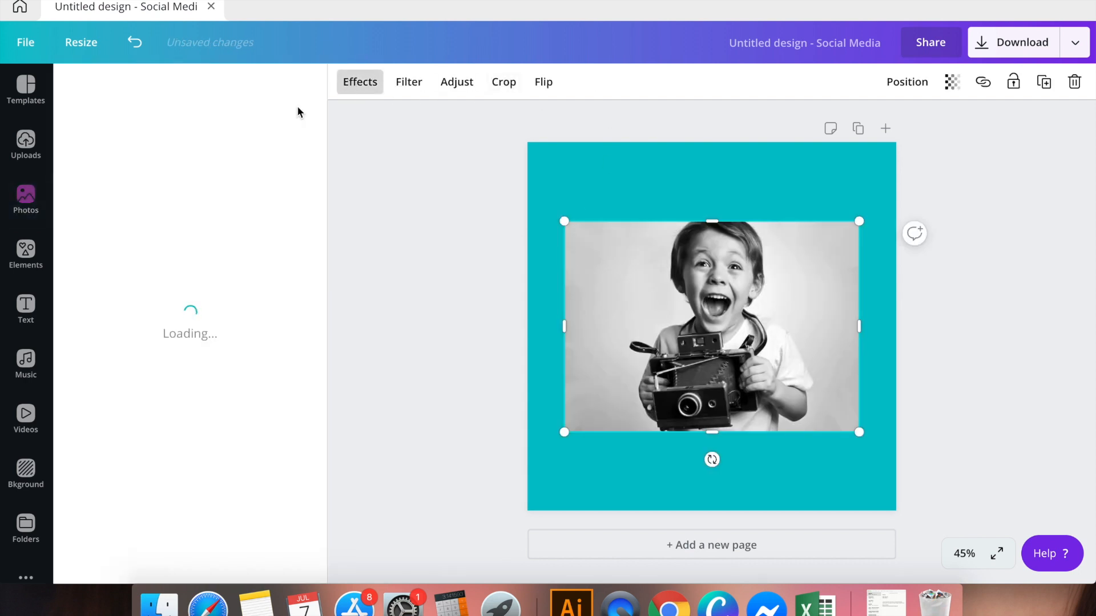
- Remove the boy photo's background with Background Remover
{"action": "left_click", "coordinate": [359, 82]}
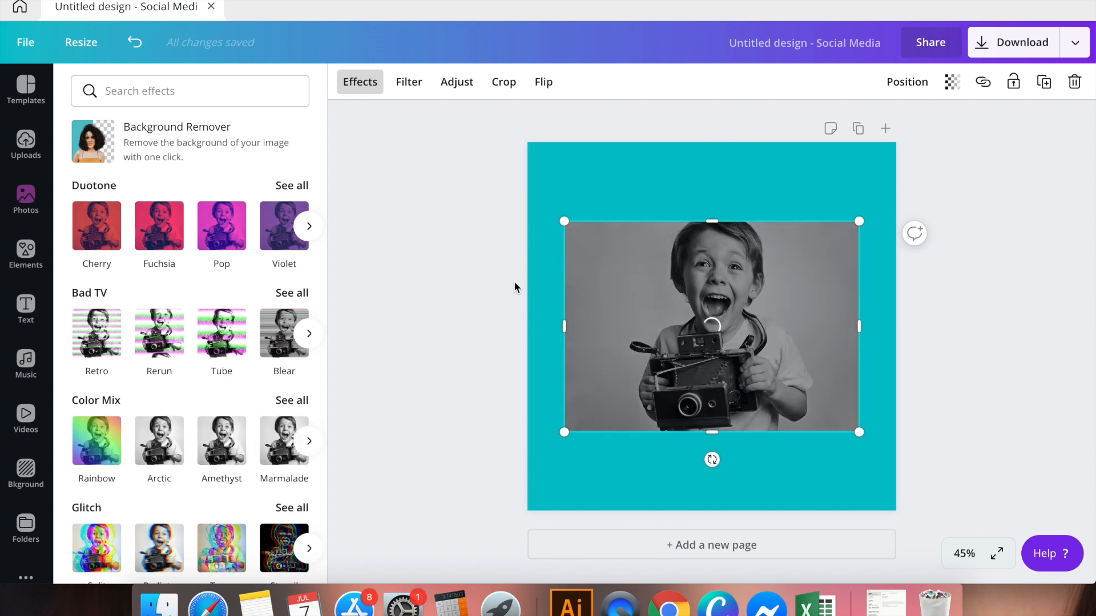
{"action": "mouse_move", "coordinate": [531, 233]}
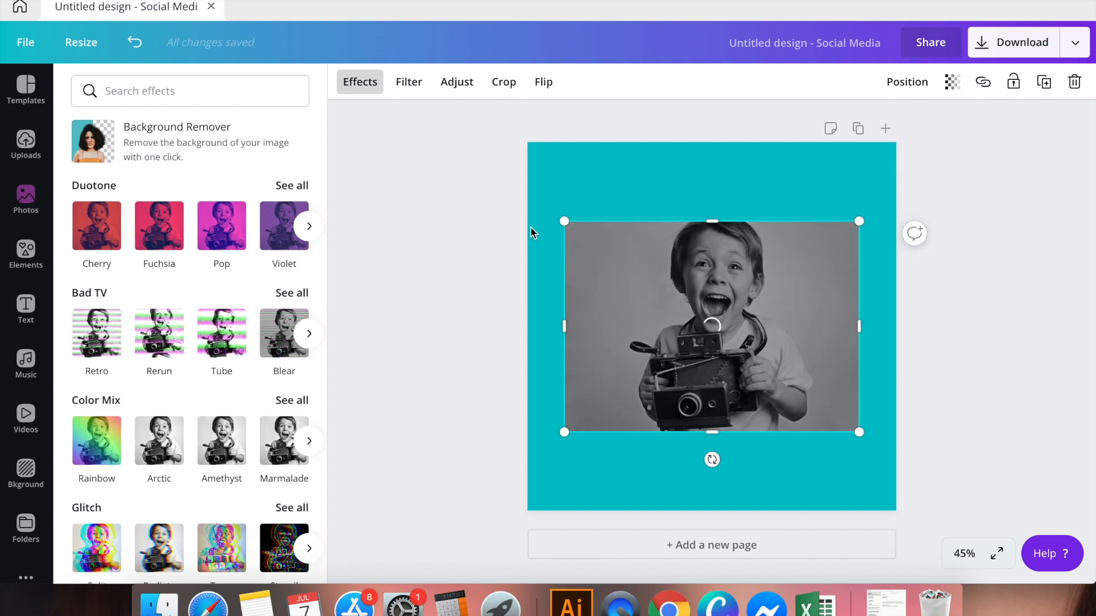
{"action": "mouse_move", "coordinate": [546, 264]}
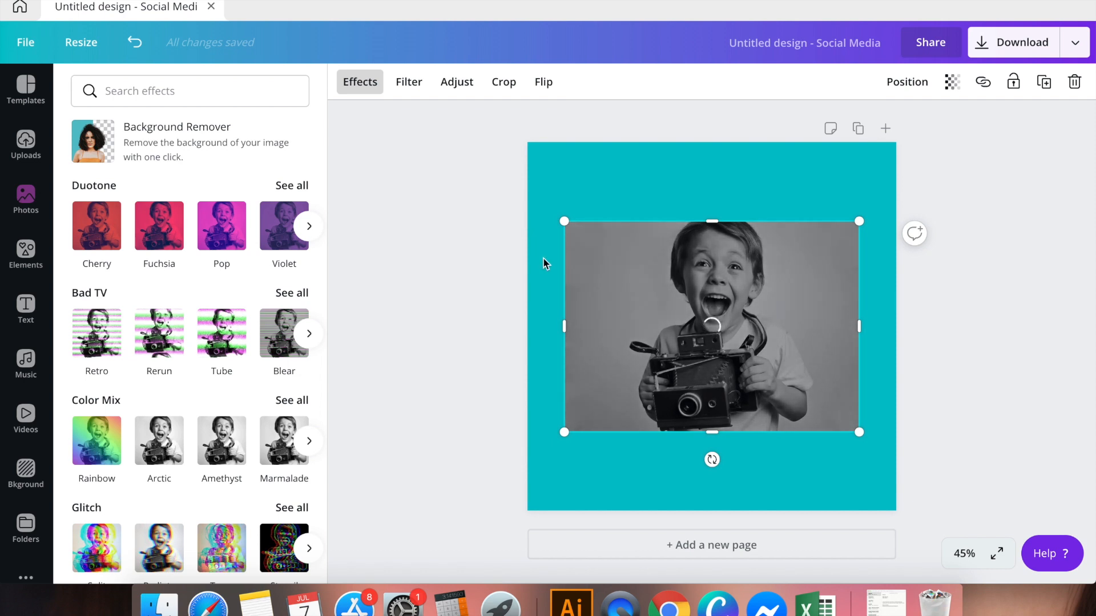
{"action": "mouse_move", "coordinate": [588, 217]}
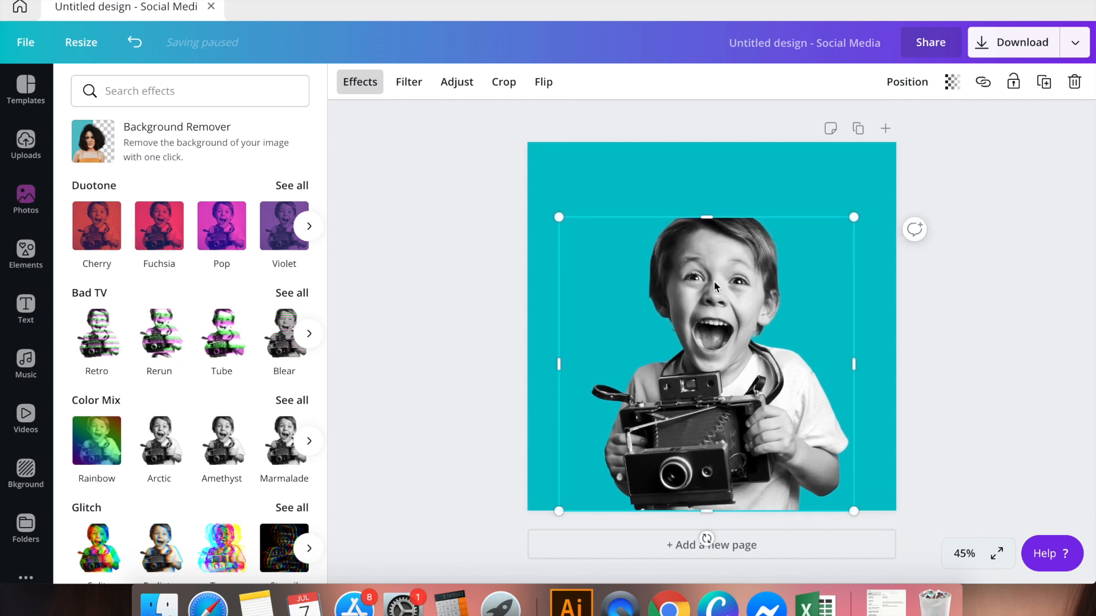
{"action": "left_click", "coordinate": [25, 201]}
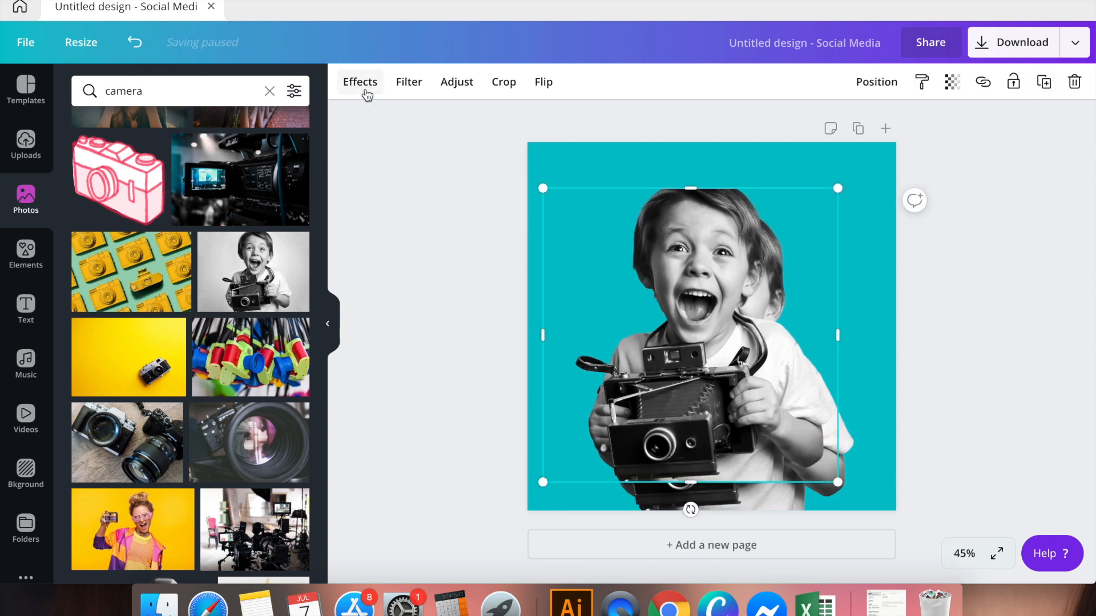
- Browse the Duotone effects, then bring up Adjust settings for the boy cutout
{"action": "left_click", "coordinate": [359, 82]}
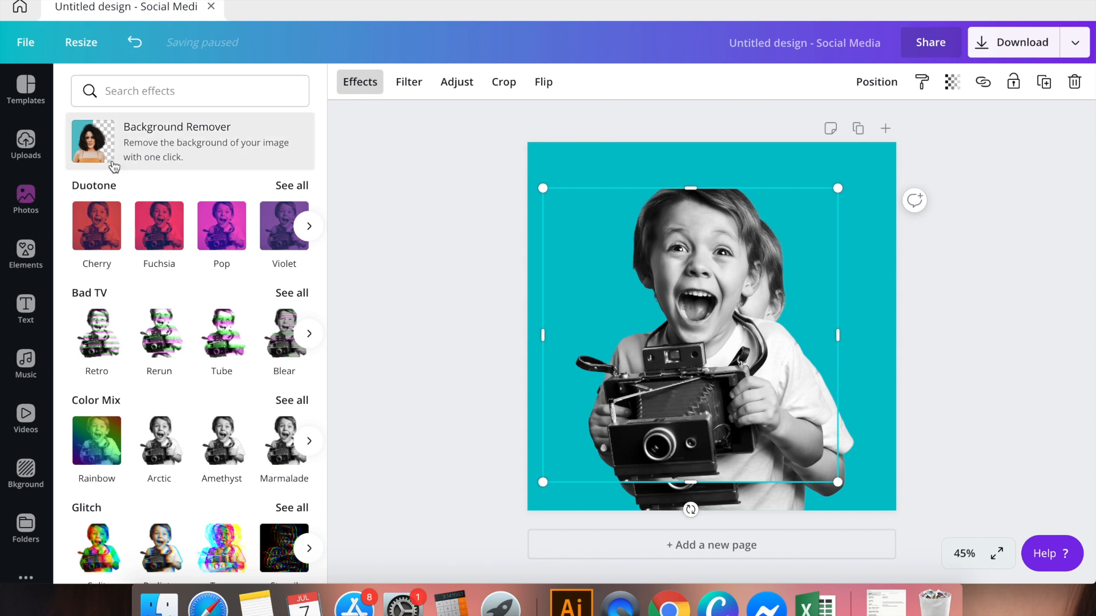
{"action": "mouse_move", "coordinate": [284, 189]}
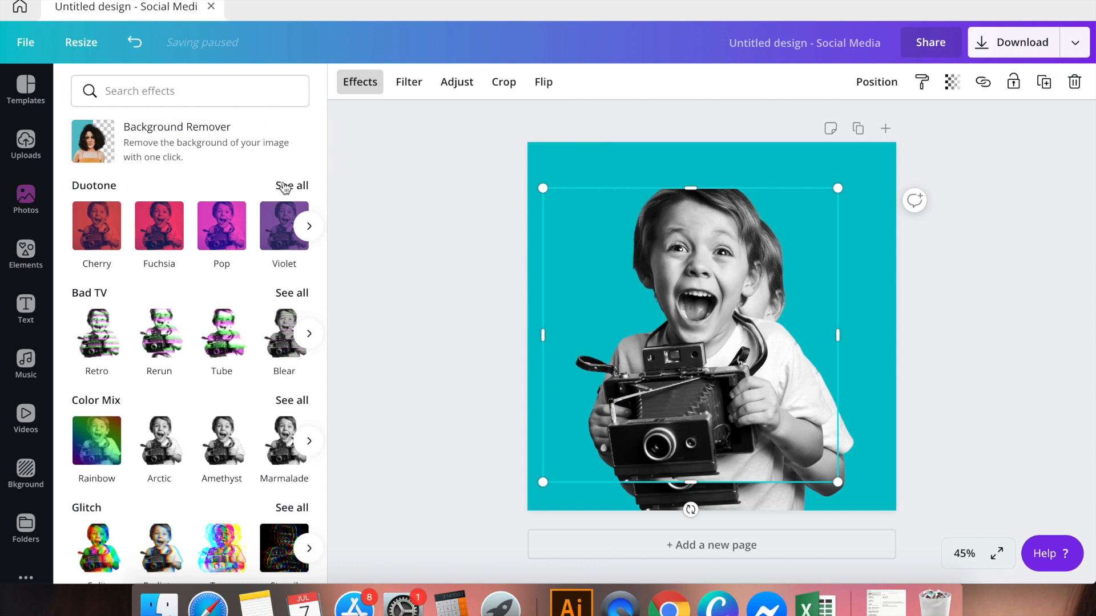
{"action": "left_click", "coordinate": [292, 185]}
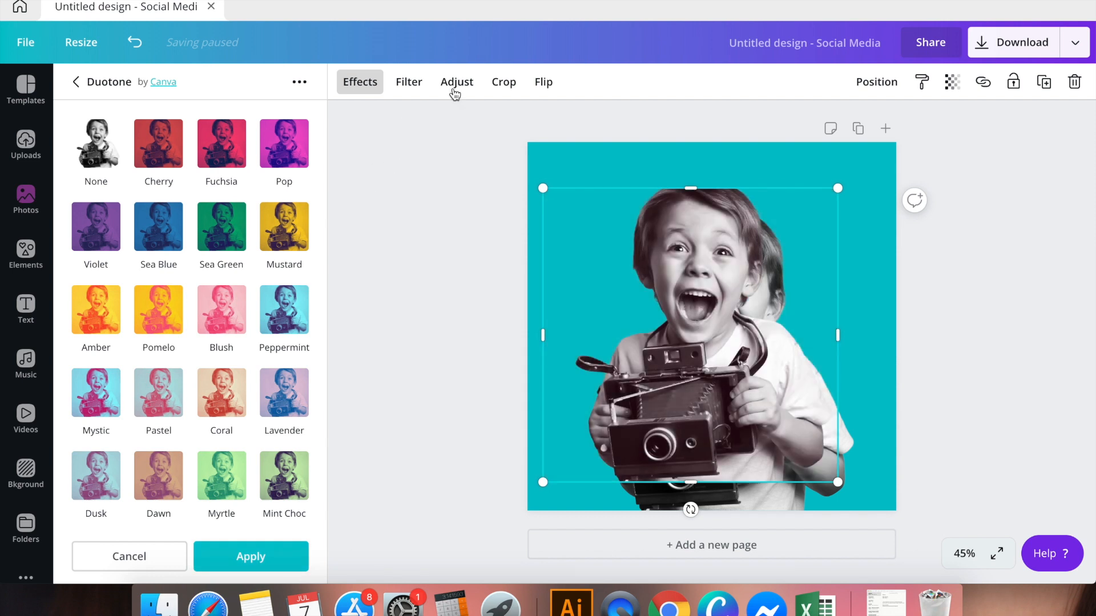
{"action": "left_click", "coordinate": [456, 81]}
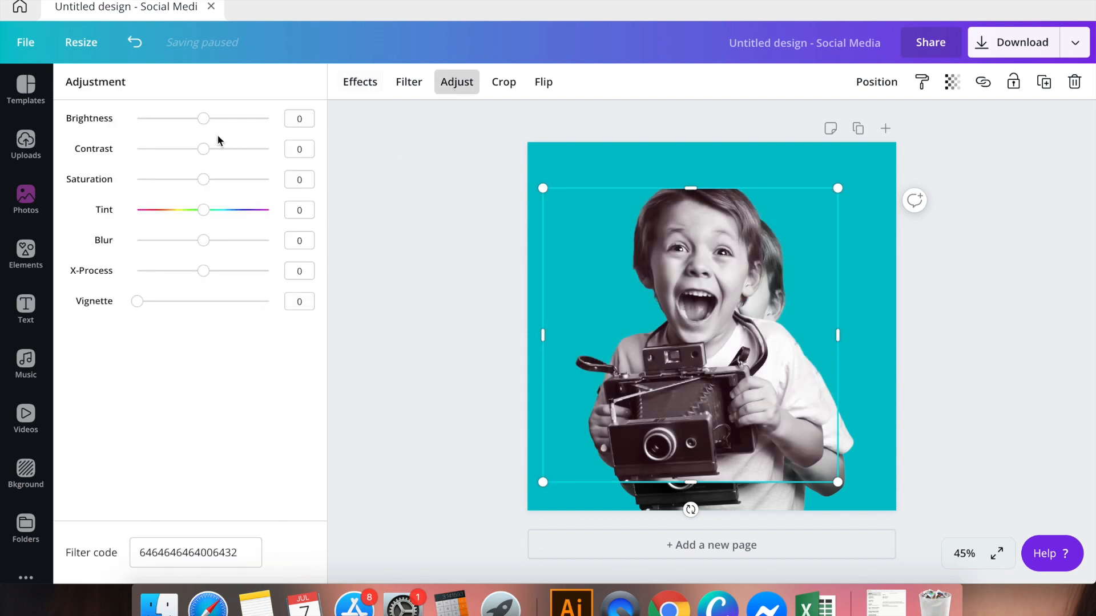
- Set the duplicate's Brightness and Contrast to 100 and Saturation to -100
{"action": "left_click_drag", "start_coordinate": [203, 118], "coordinate": [268, 118]}
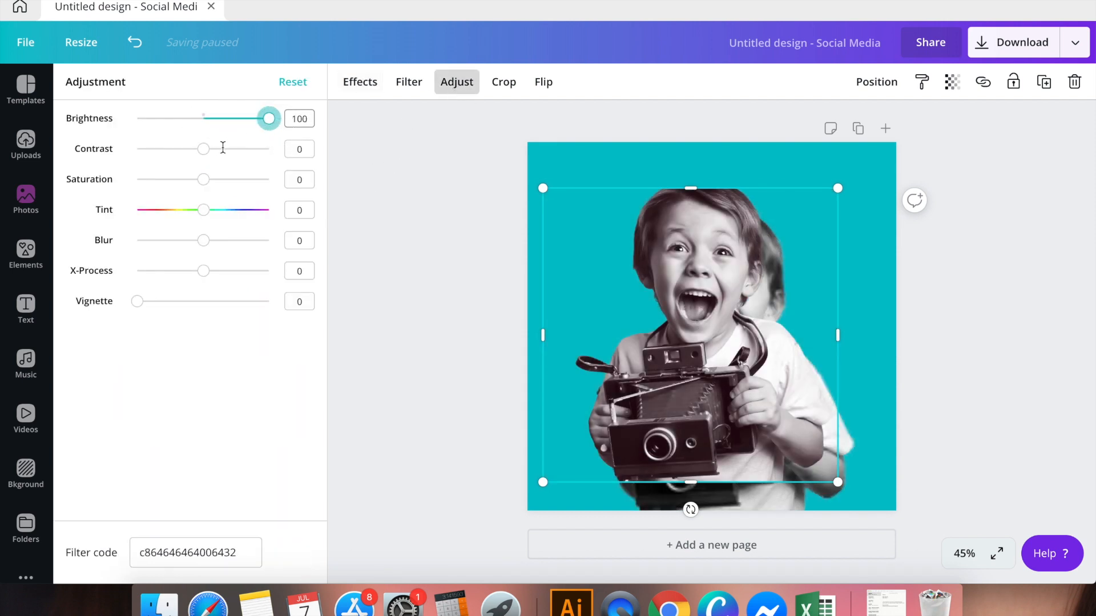
{"action": "left_click_drag", "start_coordinate": [202, 148], "coordinate": [268, 148]}
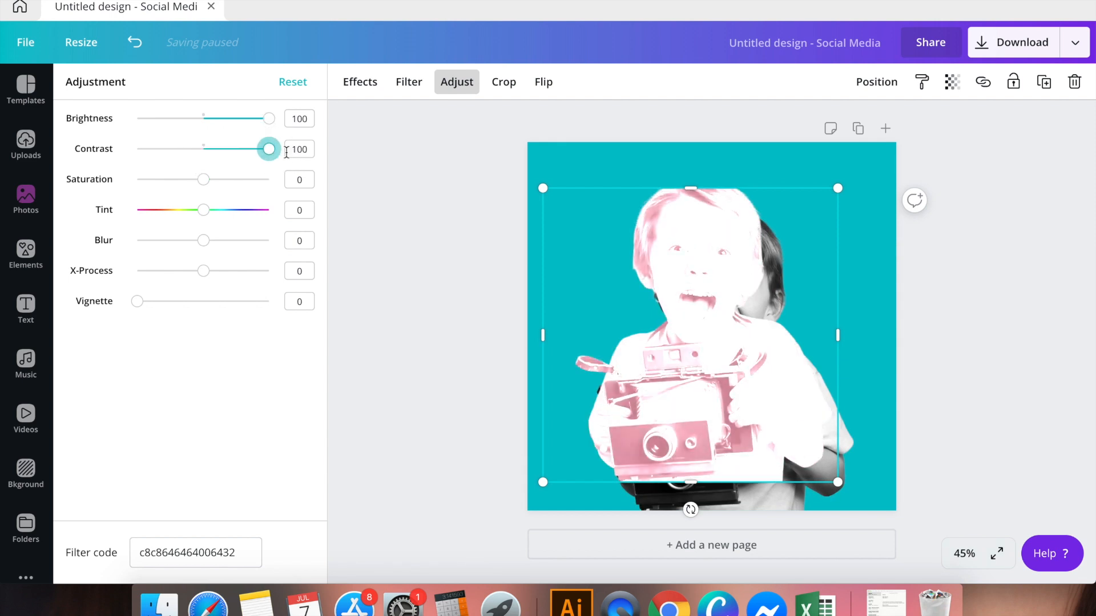
{"action": "mouse_move", "coordinate": [196, 190]}
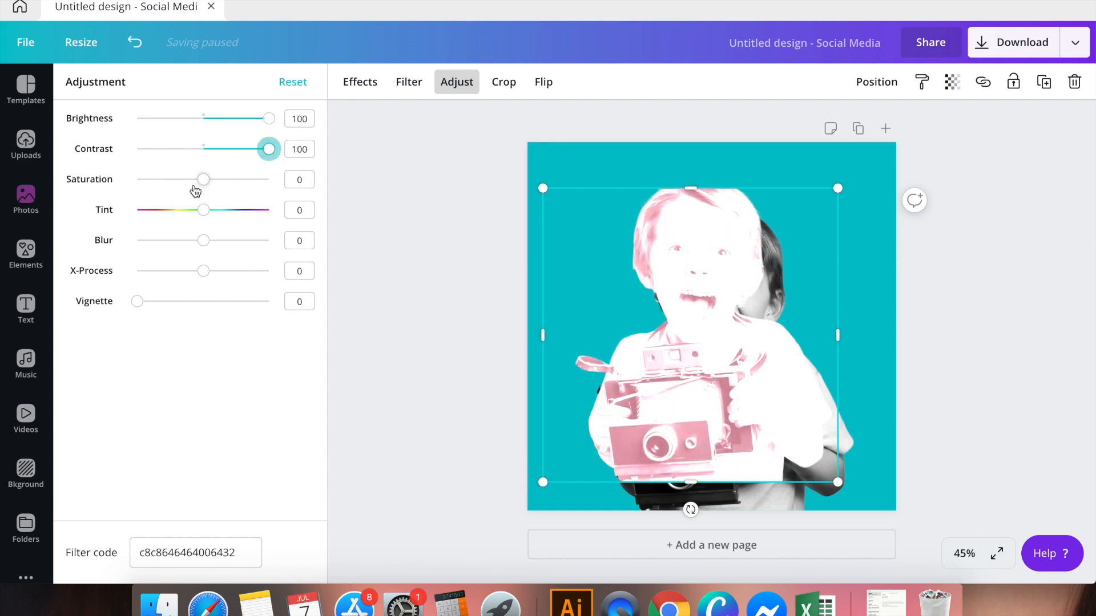
{"action": "left_click_drag", "start_coordinate": [203, 178], "coordinate": [137, 179]}
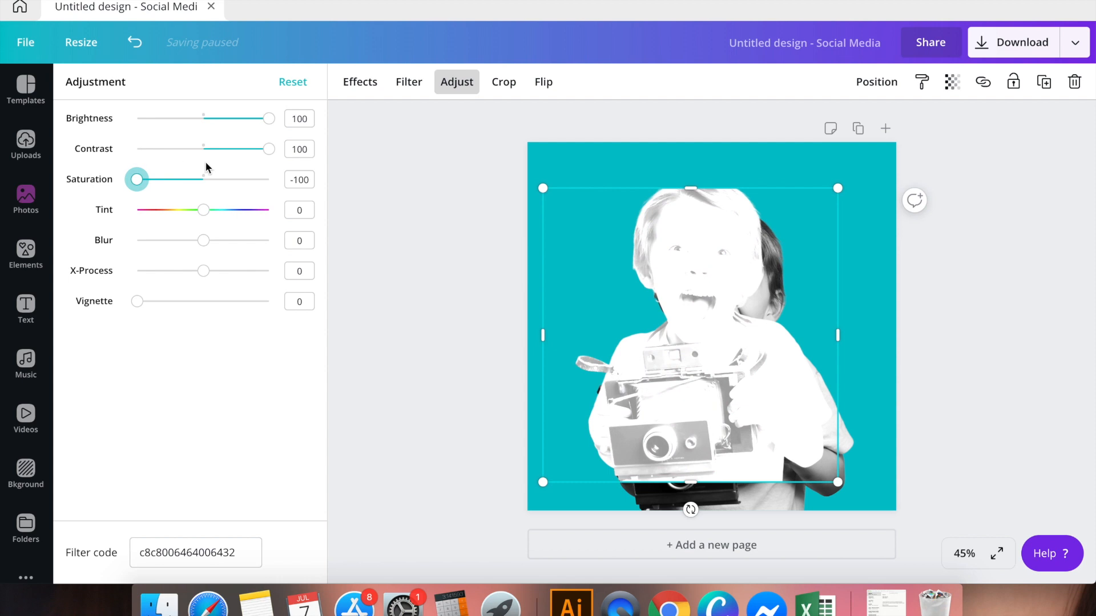
{"action": "mouse_move", "coordinate": [718, 277]}
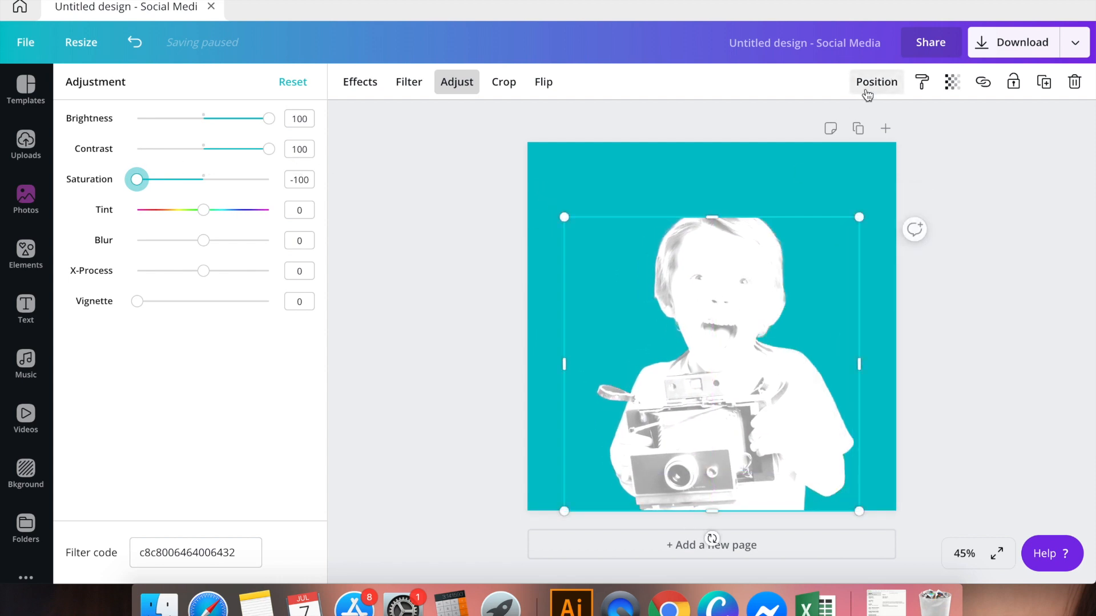
- Send the white copy behind the original boy to form an outline
{"action": "left_click", "coordinate": [875, 82]}
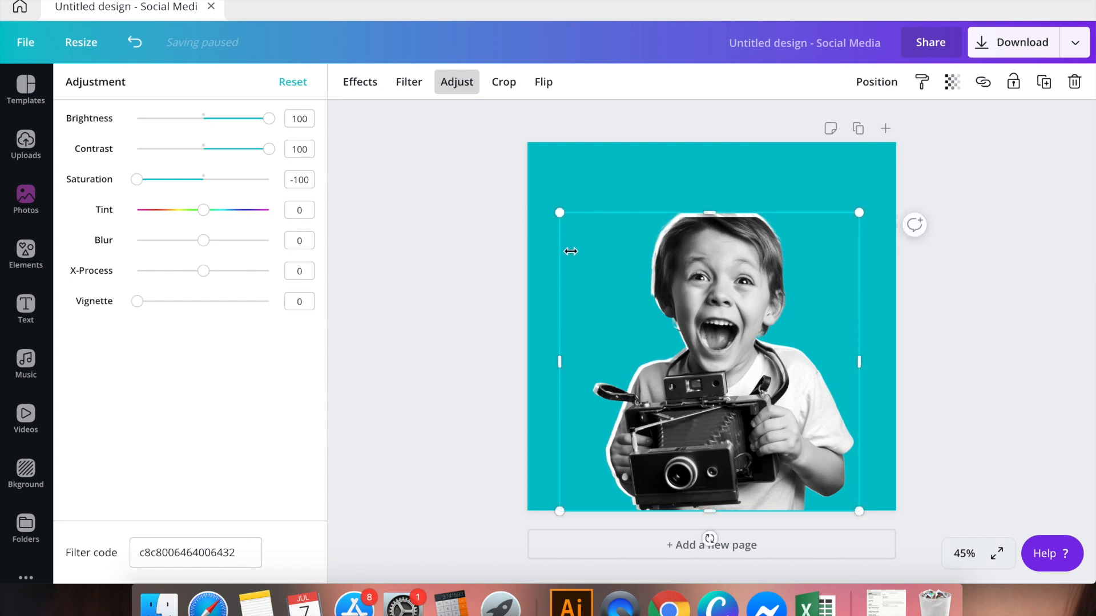
{"action": "mouse_move", "coordinate": [918, 260]}
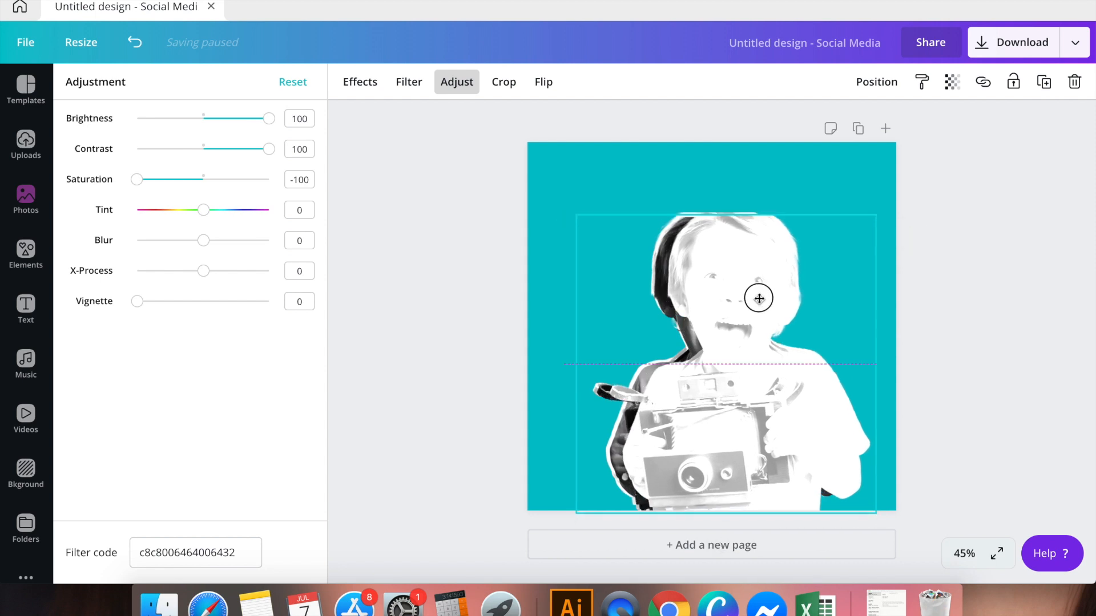
{"action": "left_click", "coordinate": [875, 82]}
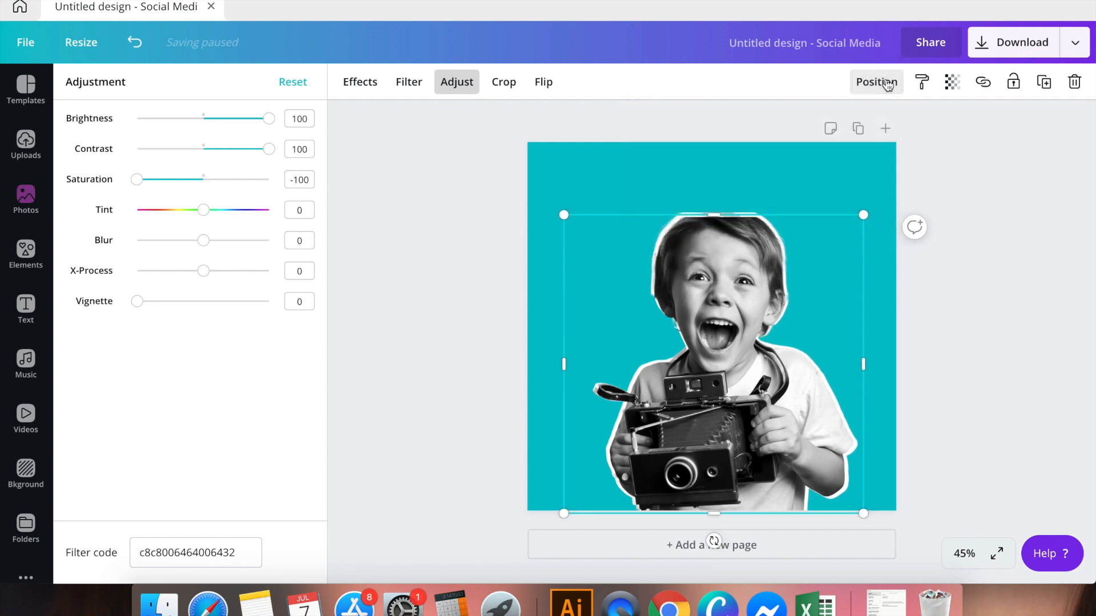
{"action": "mouse_move", "coordinate": [1043, 82]}
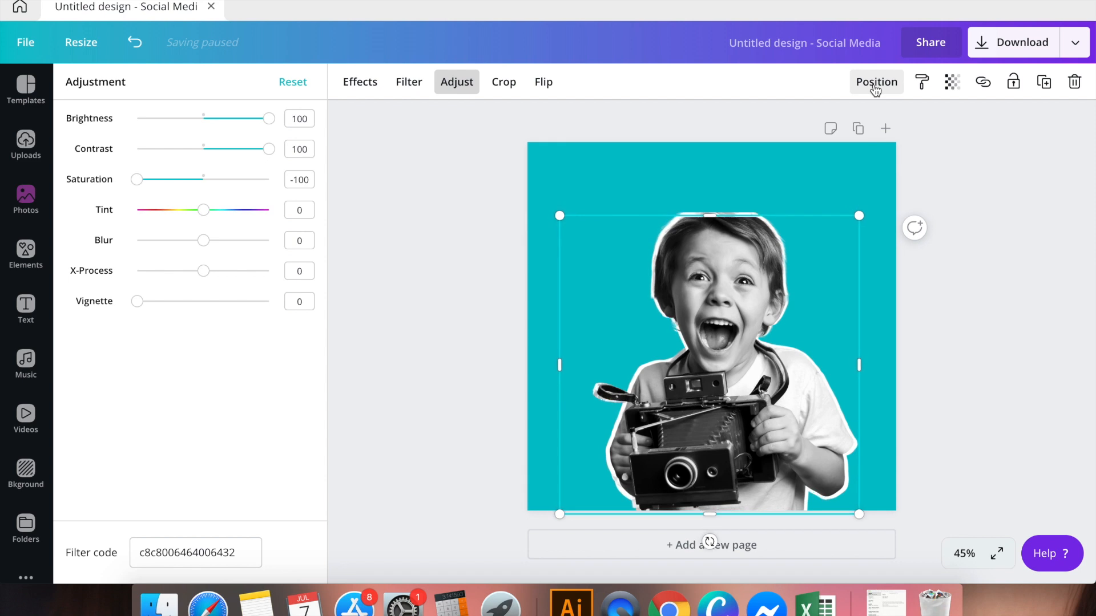
{"action": "left_click", "coordinate": [25, 200]}
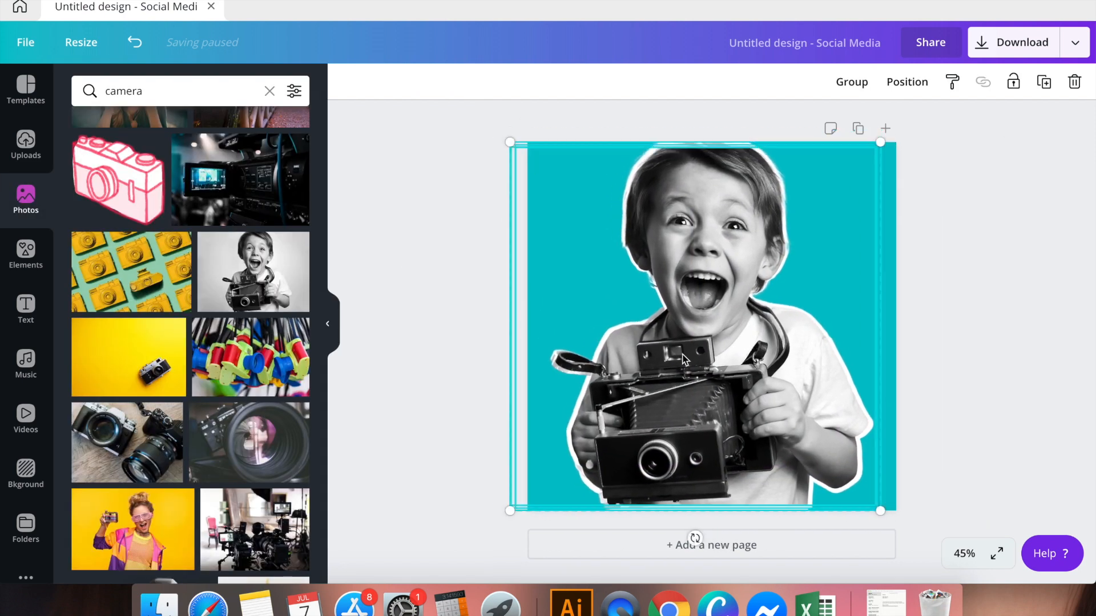
- Add a second page with the pointing woman photo and open its effects
{"action": "left_click", "coordinate": [937, 230]}
{"action": "type", "text": "wome"}
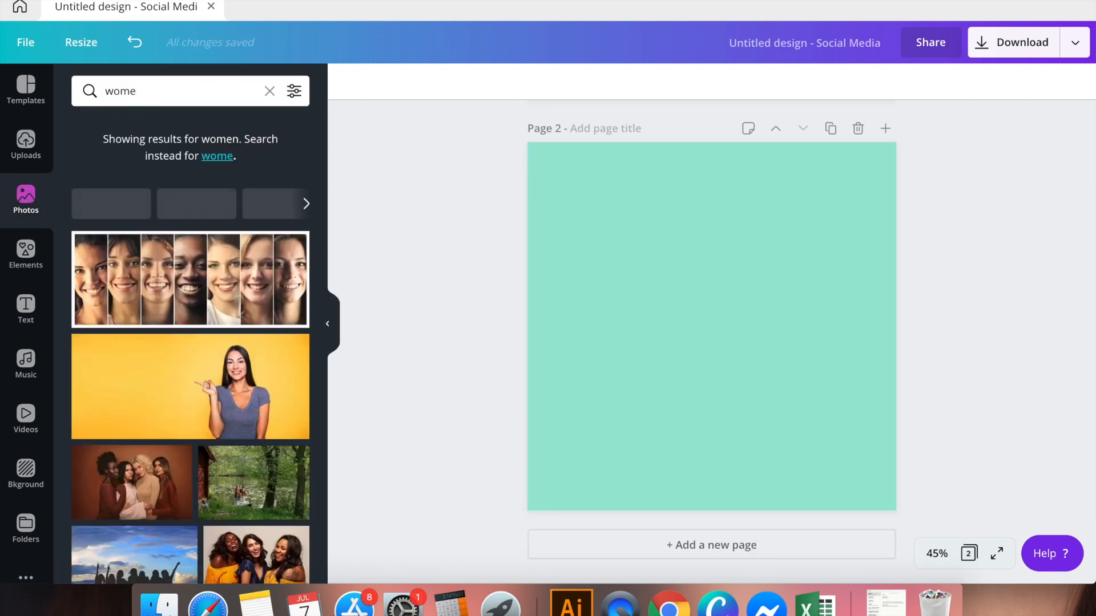
{"action": "left_click", "coordinate": [190, 386]}
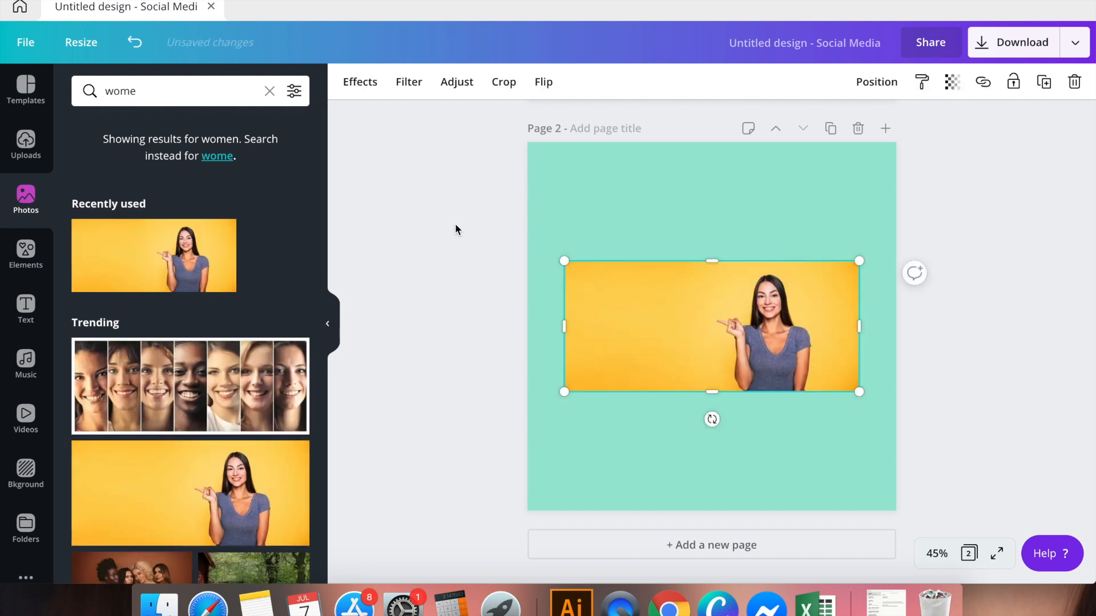
{"action": "left_click", "coordinate": [359, 81]}
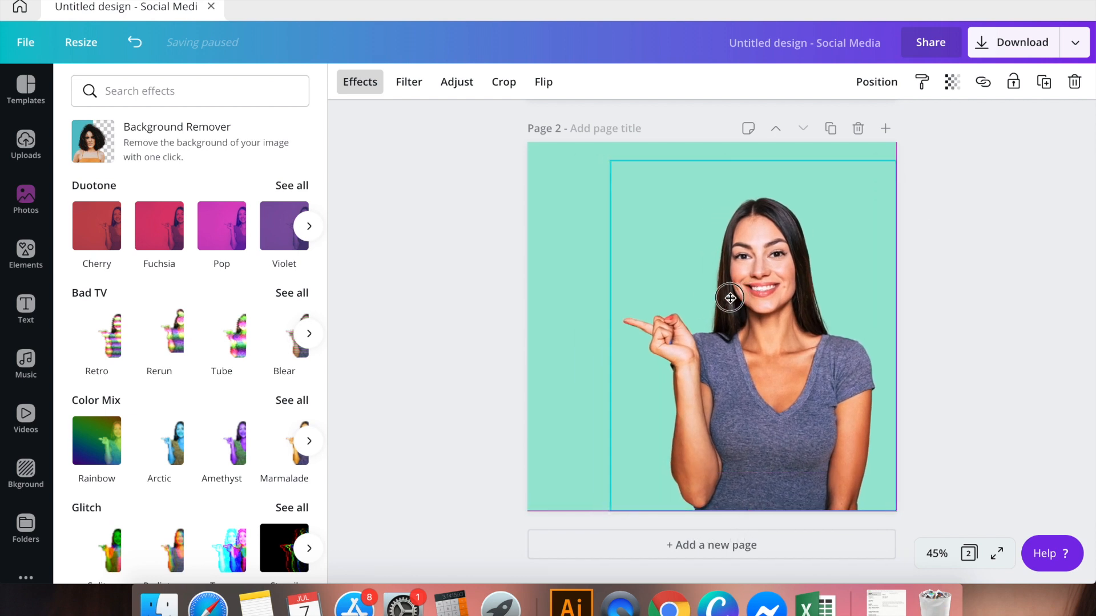
- Duplicate the woman cutout and tint the front copy with the Amber duotone
{"action": "left_click", "coordinate": [729, 299]}
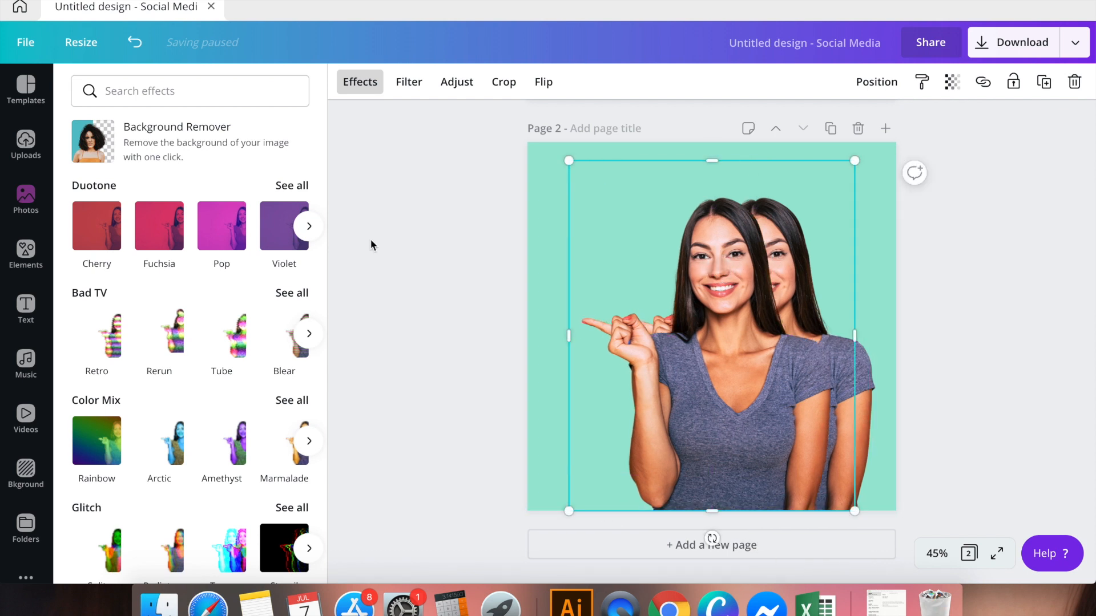
{"action": "left_click", "coordinate": [290, 185]}
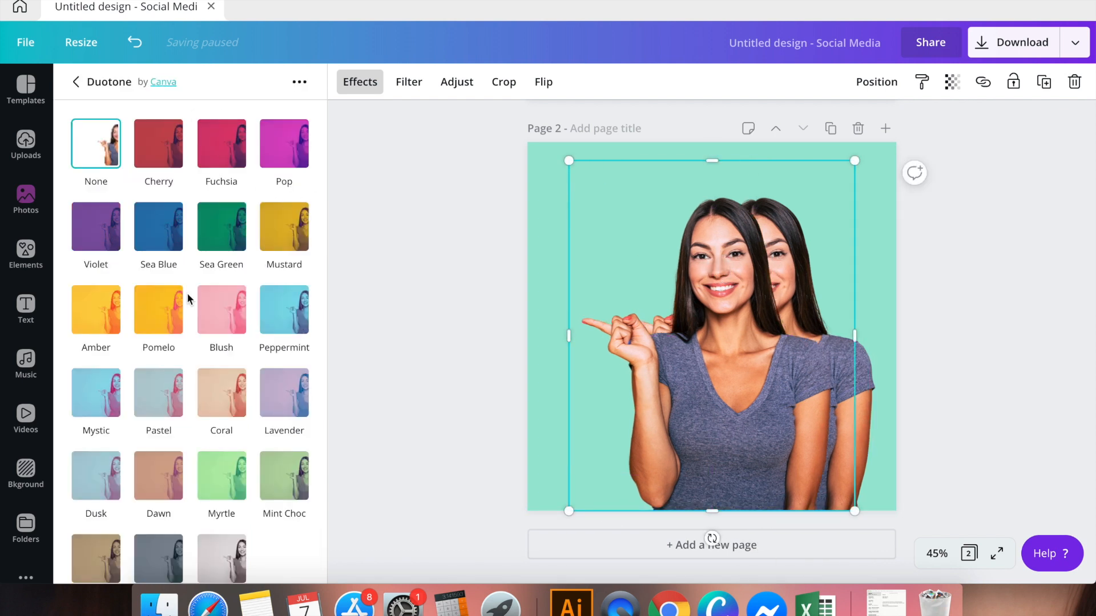
{"action": "left_click", "coordinate": [26, 255]}
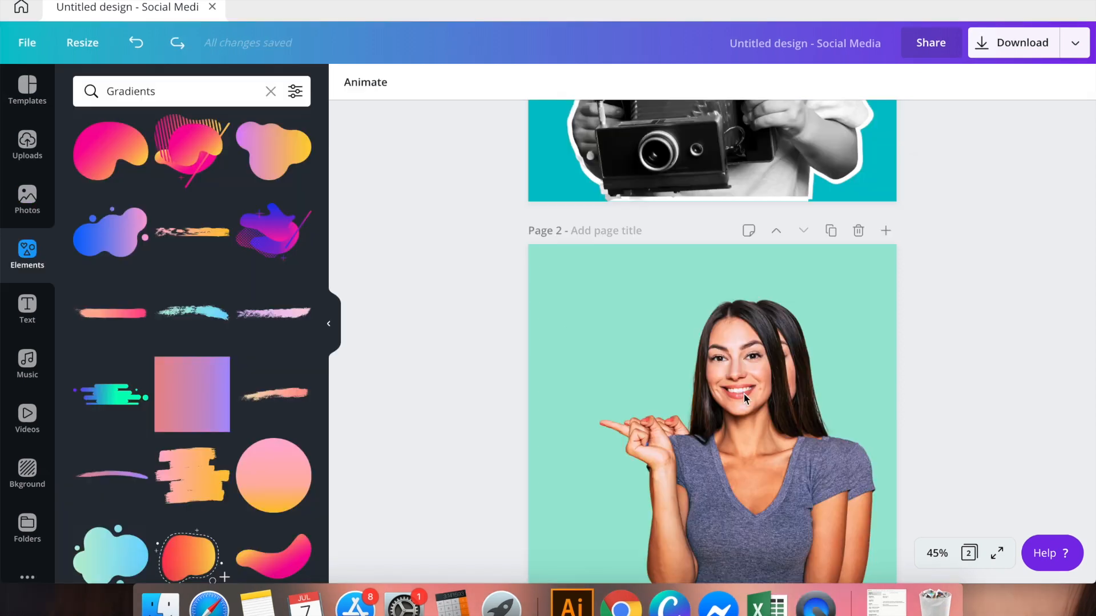
{"action": "left_click", "coordinate": [730, 412]}
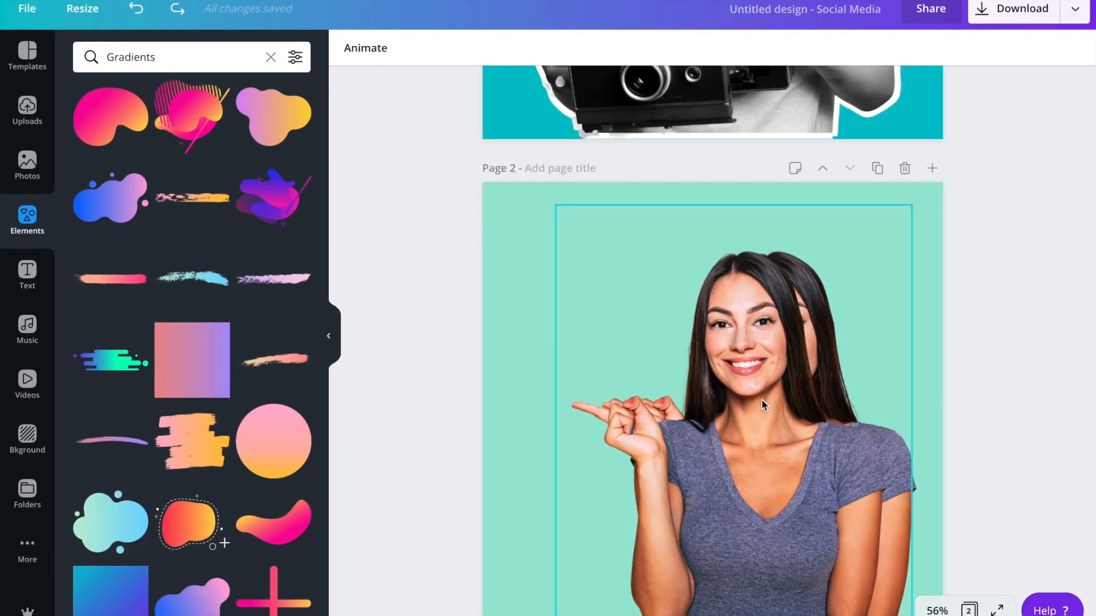
{"action": "left_click", "coordinate": [762, 405]}
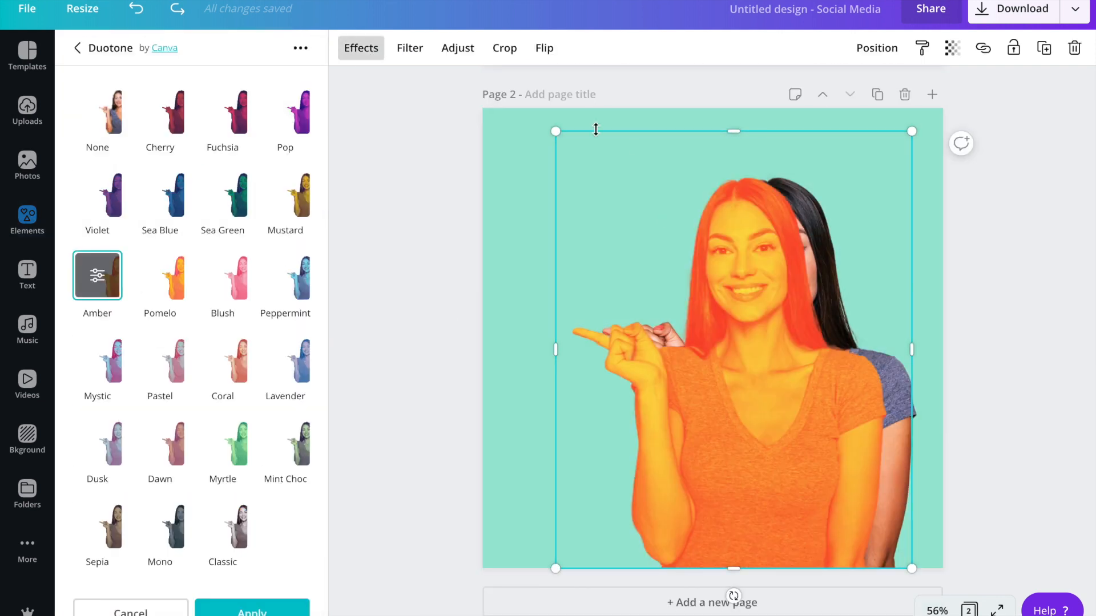
- Increase the orange copy's contrast and saturation with the Adjust sliders
{"action": "left_click", "coordinate": [457, 48]}
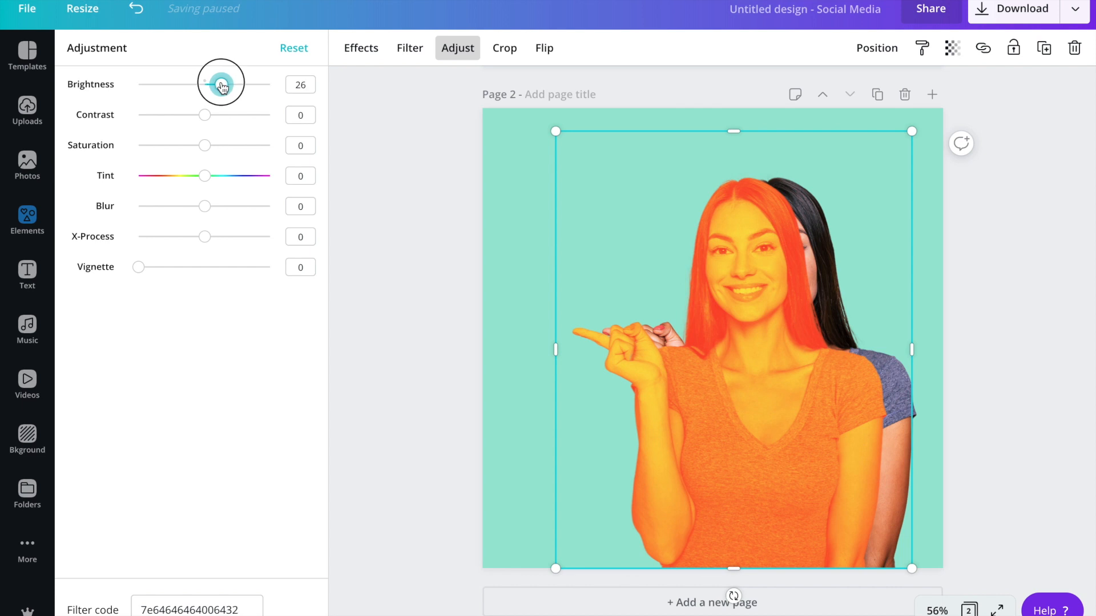
{"action": "left_click_drag", "start_coordinate": [203, 114], "coordinate": [231, 115]}
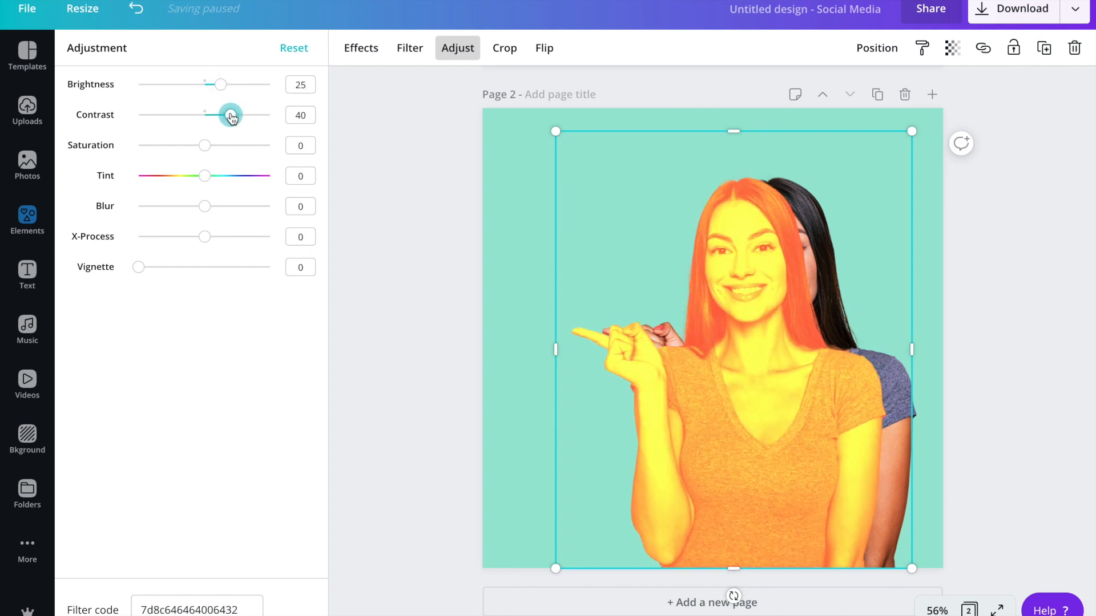
{"action": "left_click_drag", "start_coordinate": [203, 145], "coordinate": [217, 146]}
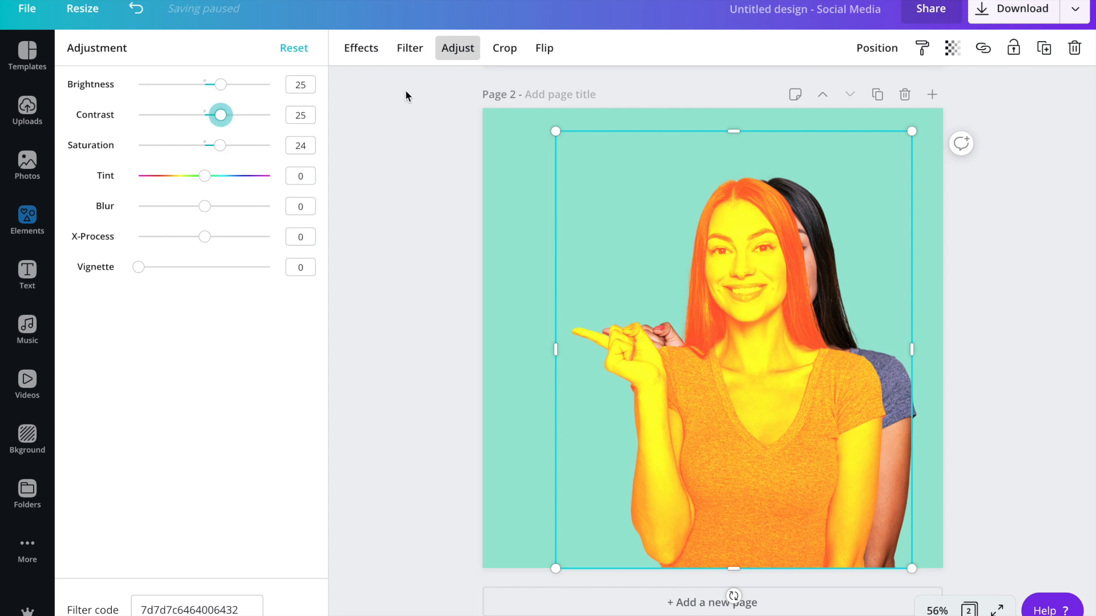
{"action": "left_click_drag", "start_coordinate": [221, 115], "coordinate": [234, 115]}
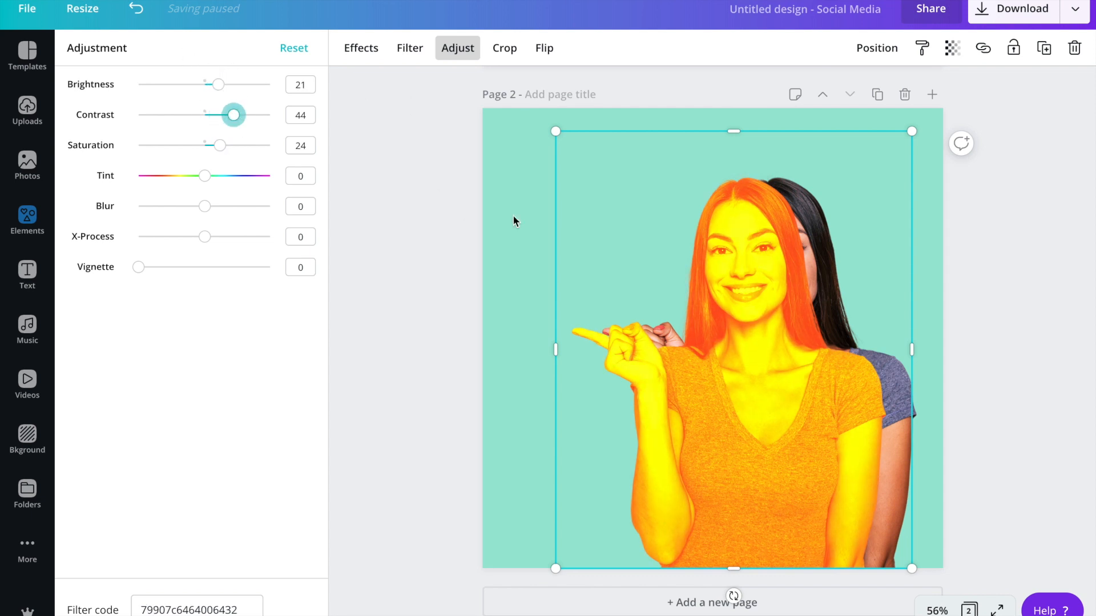
{"action": "left_click", "coordinate": [877, 47]}
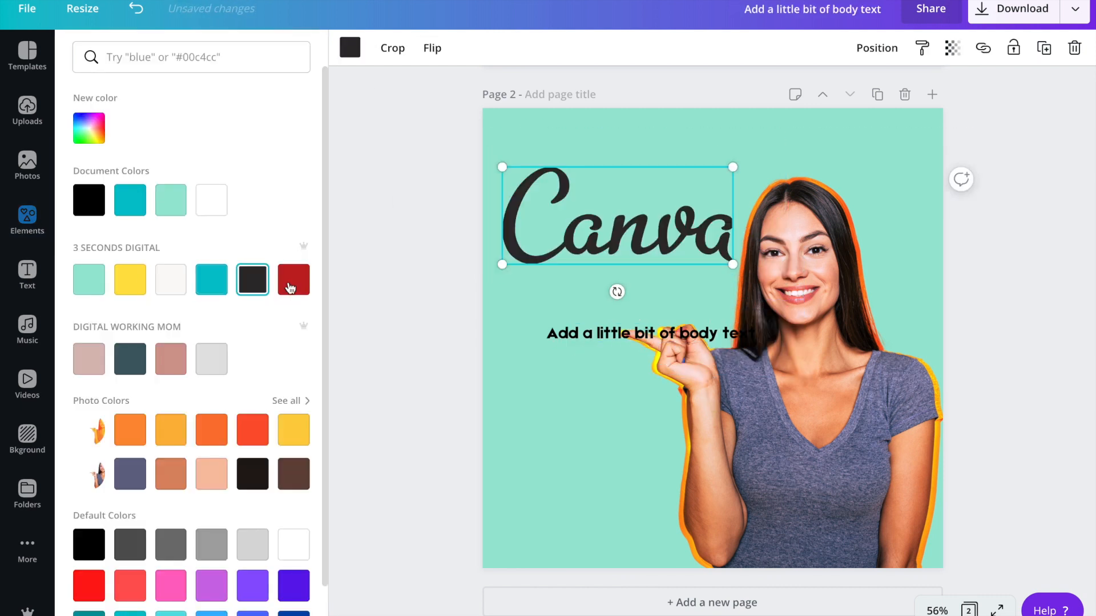
- Add 'Canva' text and the round Working Mom logo, then open Download options
{"action": "type", "text": "canva"}
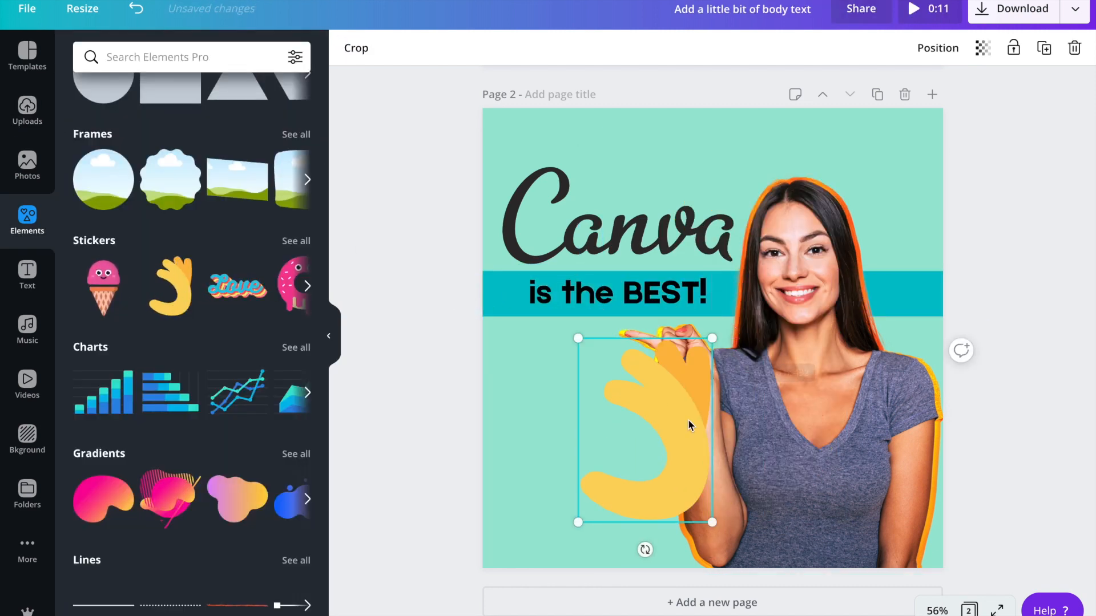
{"action": "left_click", "coordinate": [27, 551]}
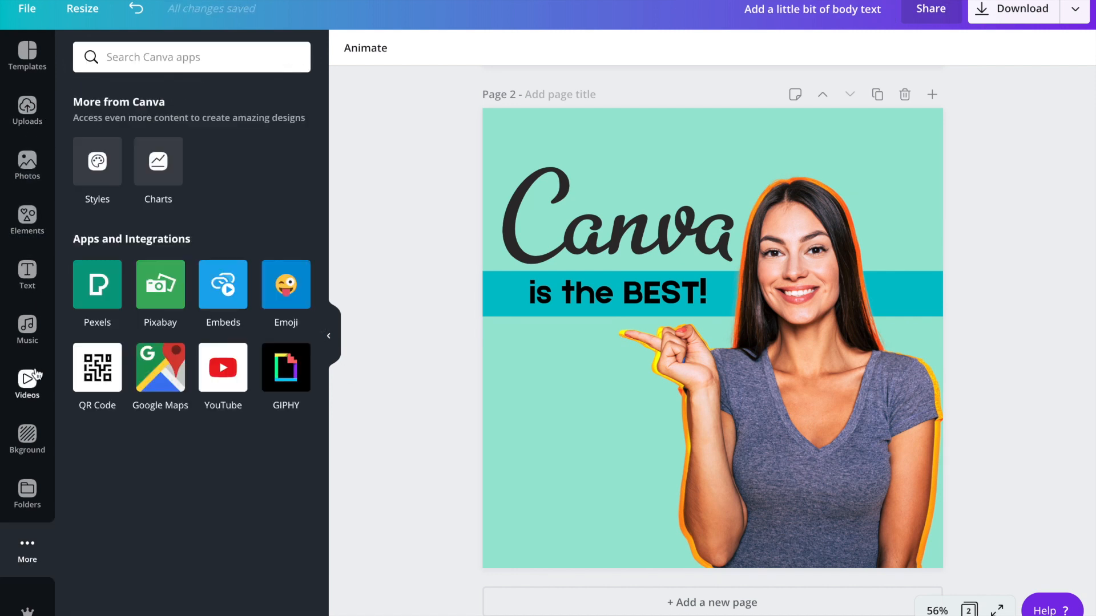
{"action": "left_click", "coordinate": [27, 496]}
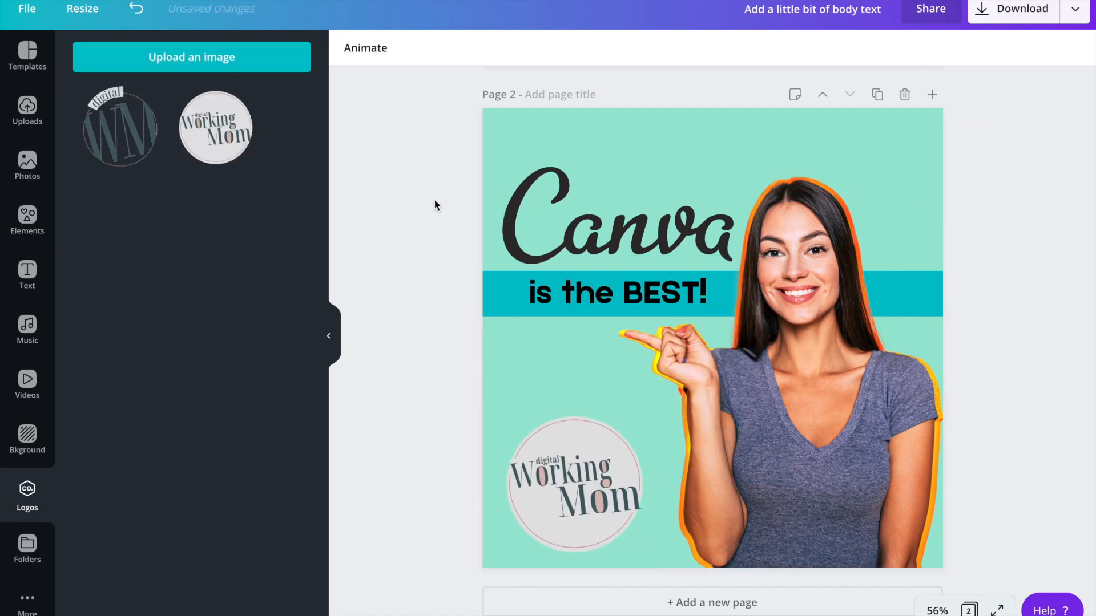
{"action": "left_click", "coordinate": [1012, 9]}
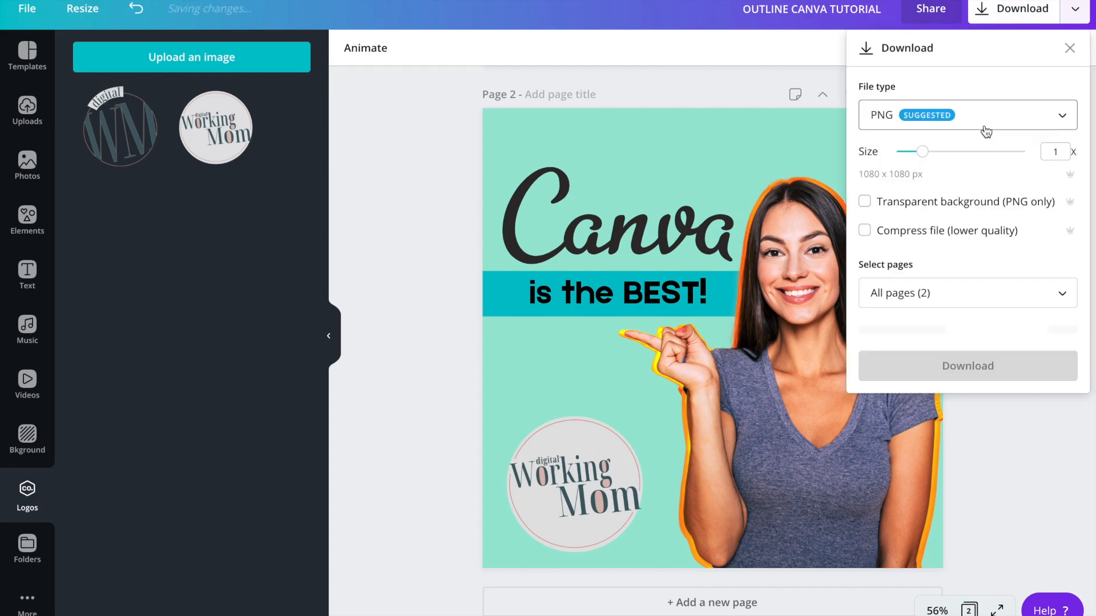